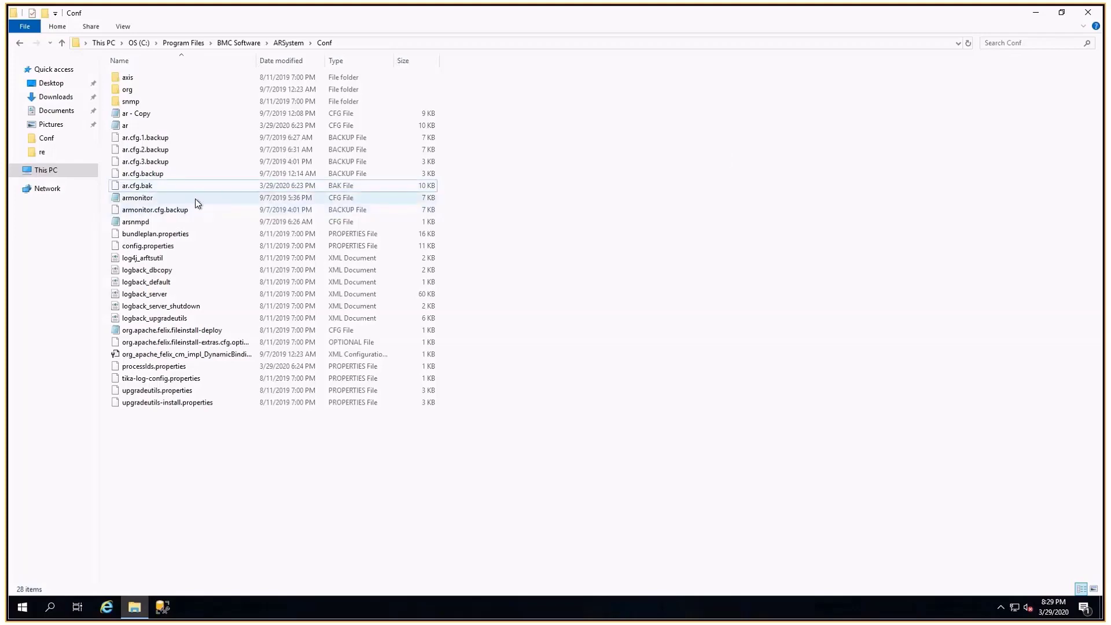
- Open armonitor from the Conf folder in Notepad++ via Edit with Notepad++
{"action": "right_click", "coordinate": [136, 198]}
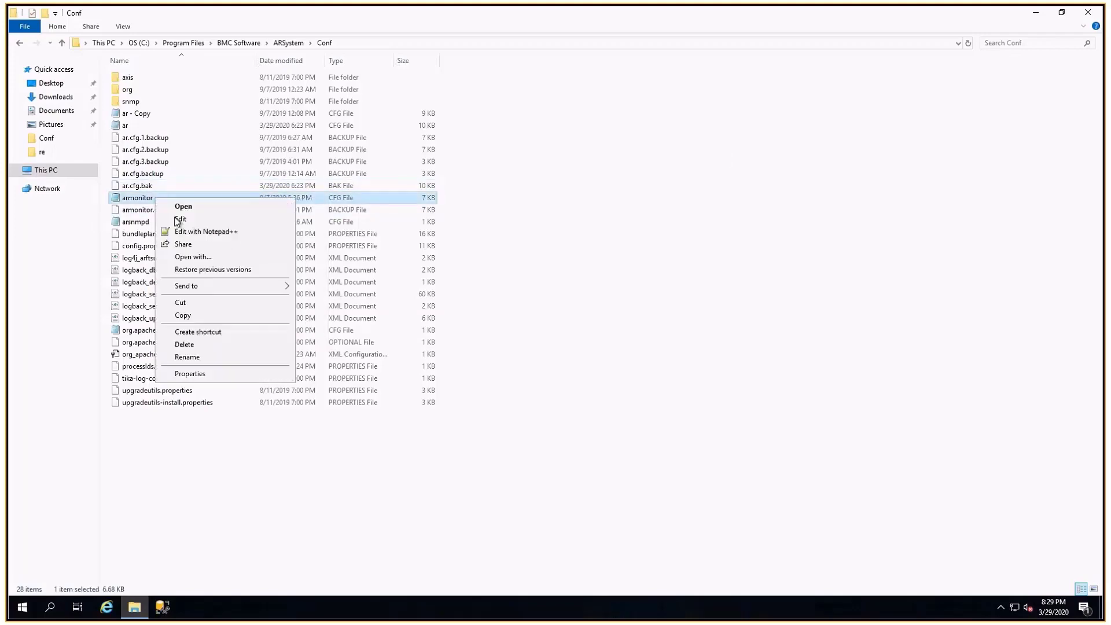
{"action": "left_click", "coordinate": [206, 232]}
{"action": "type", "text": "diserver"}
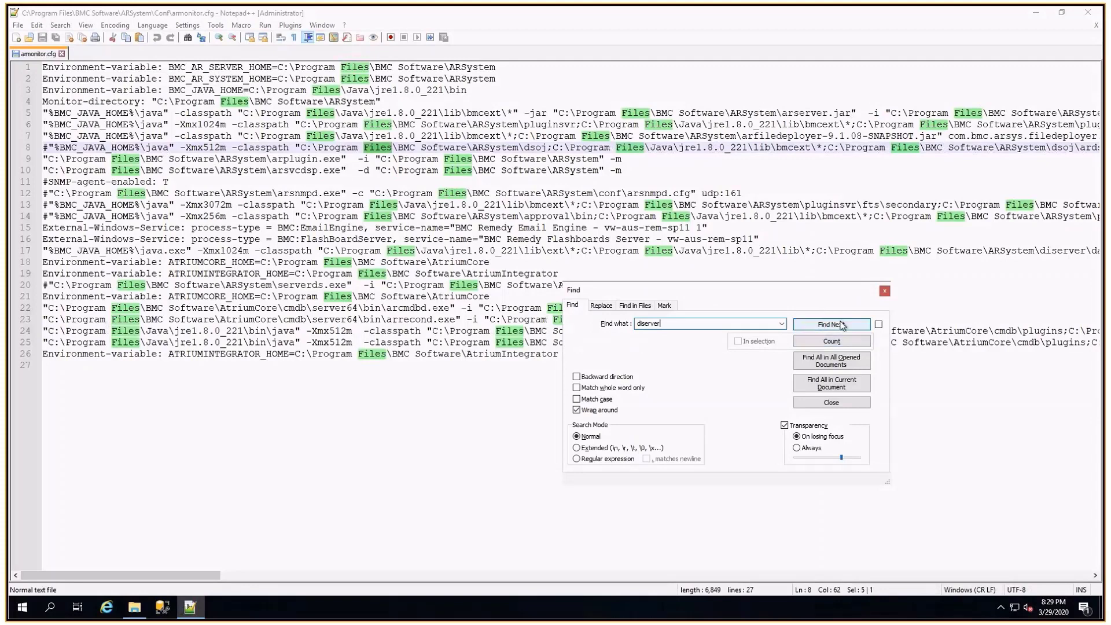
- Find the first 'diserver' occurrence on line 17 of armonitor.cfg and close the search
{"action": "left_click", "coordinate": [831, 324]}
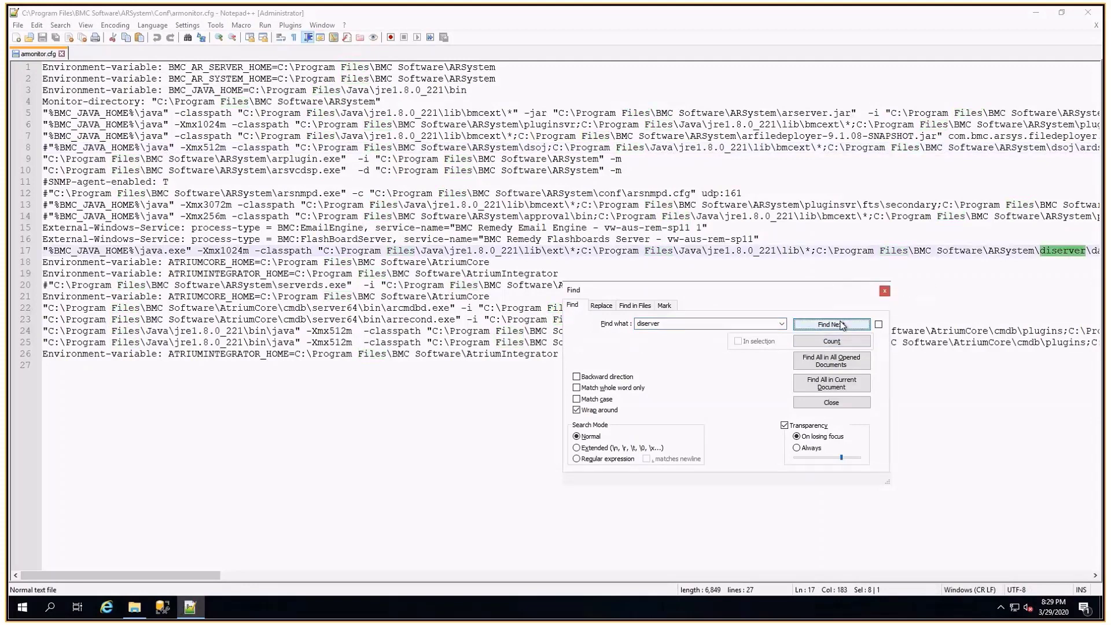
{"action": "left_click", "coordinate": [831, 403]}
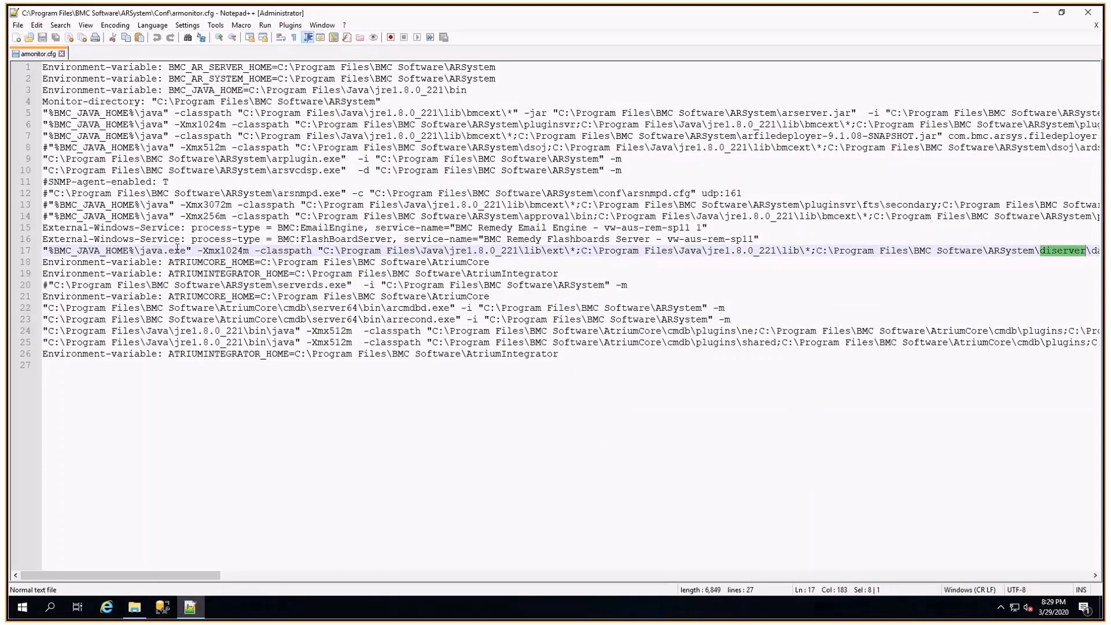
{"action": "mouse_move", "coordinate": [981, 281]}
{"action": "type", "text": "2048"}
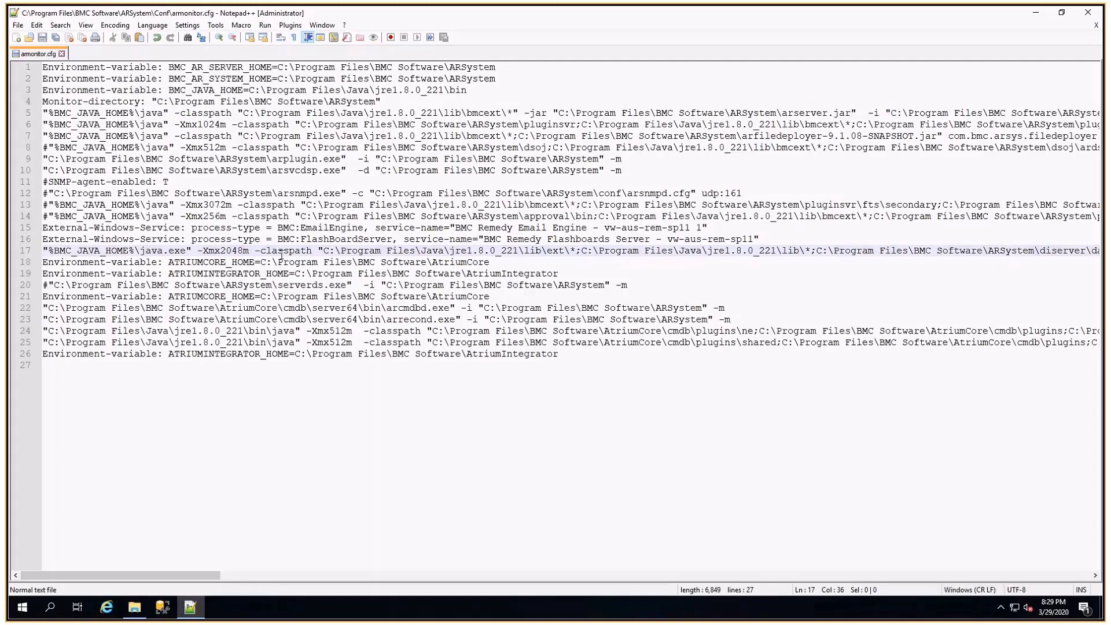
{"action": "mouse_move", "coordinate": [23, 35]}
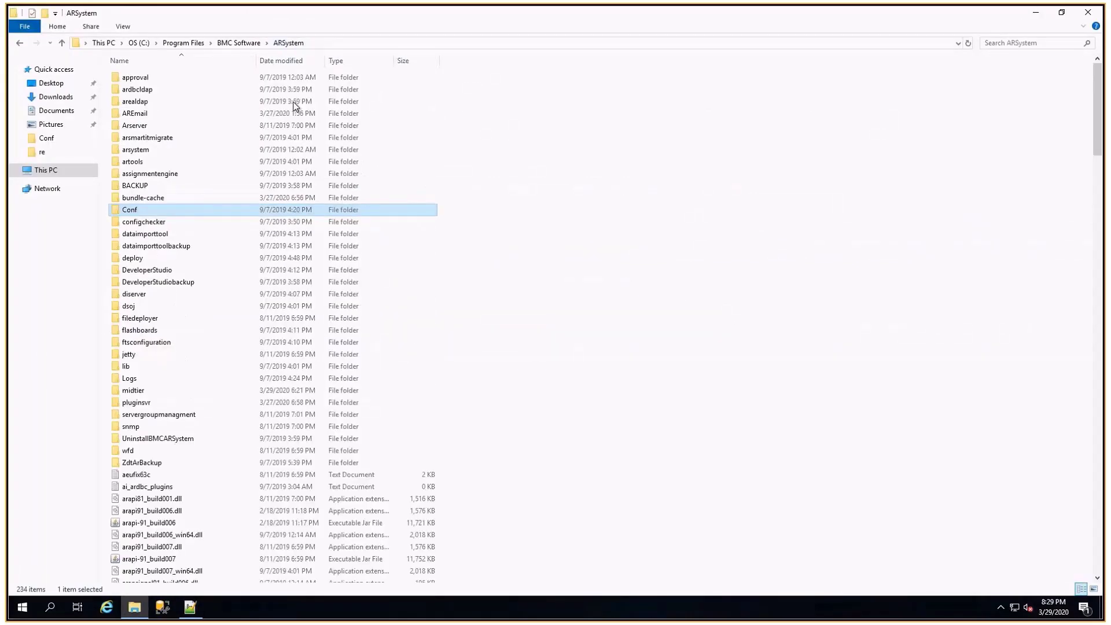
{"action": "mouse_move", "coordinate": [149, 125]}
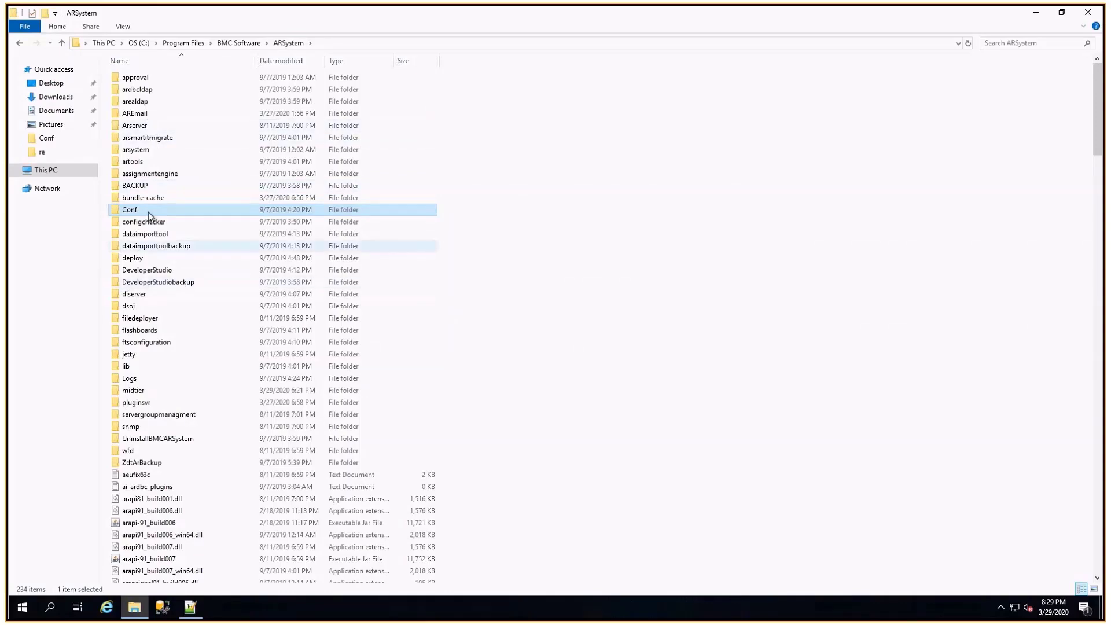
- Browse into diserver\data-integration and open Spoon.bat in Notepad++ via Edit with Notepad++
{"action": "left_click", "coordinate": [145, 233]}
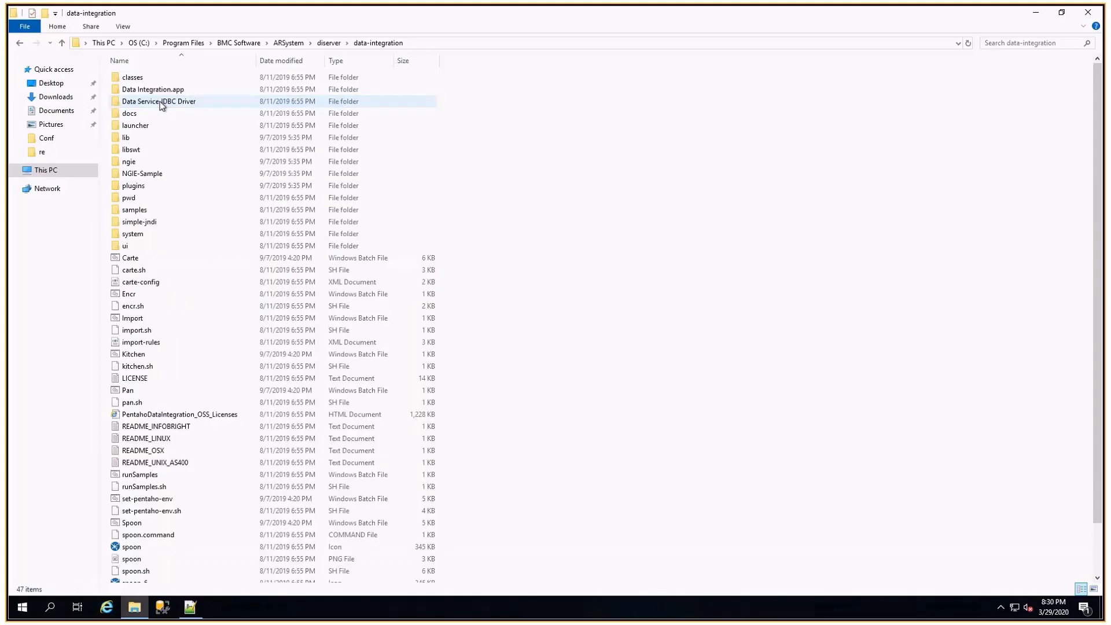
{"action": "left_click", "coordinate": [132, 306]}
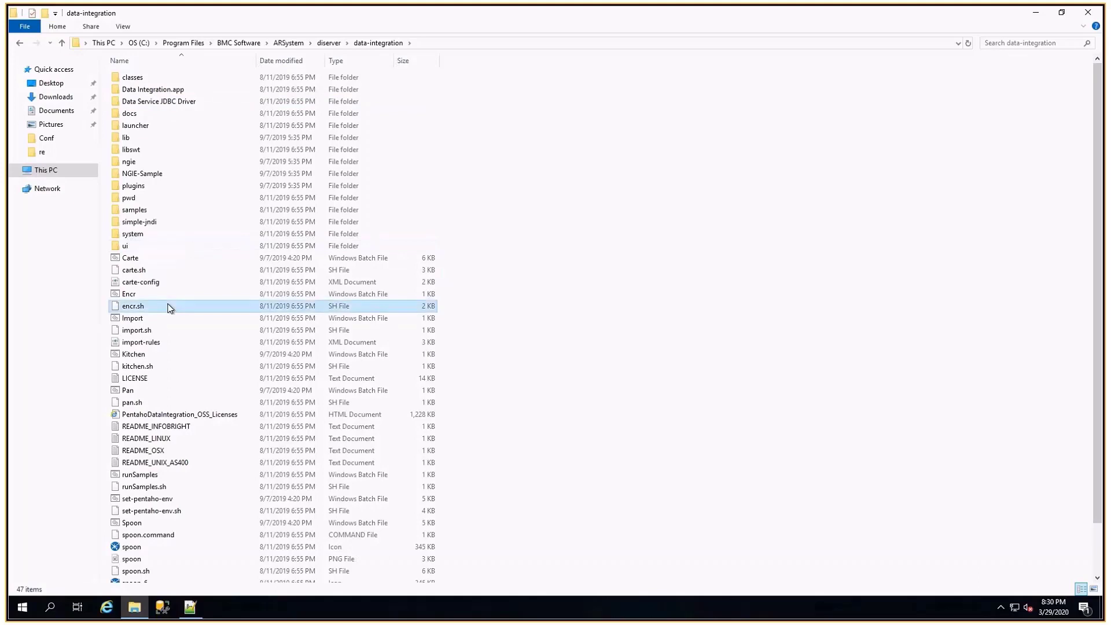
{"action": "left_click", "coordinate": [132, 522]}
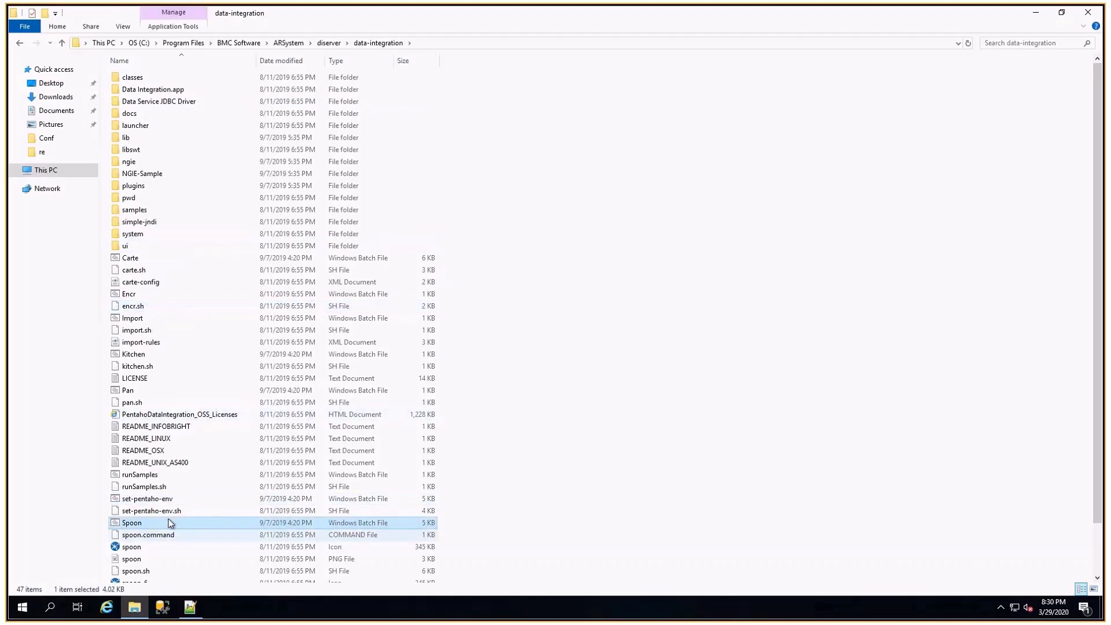
{"action": "right_click", "coordinate": [132, 522]}
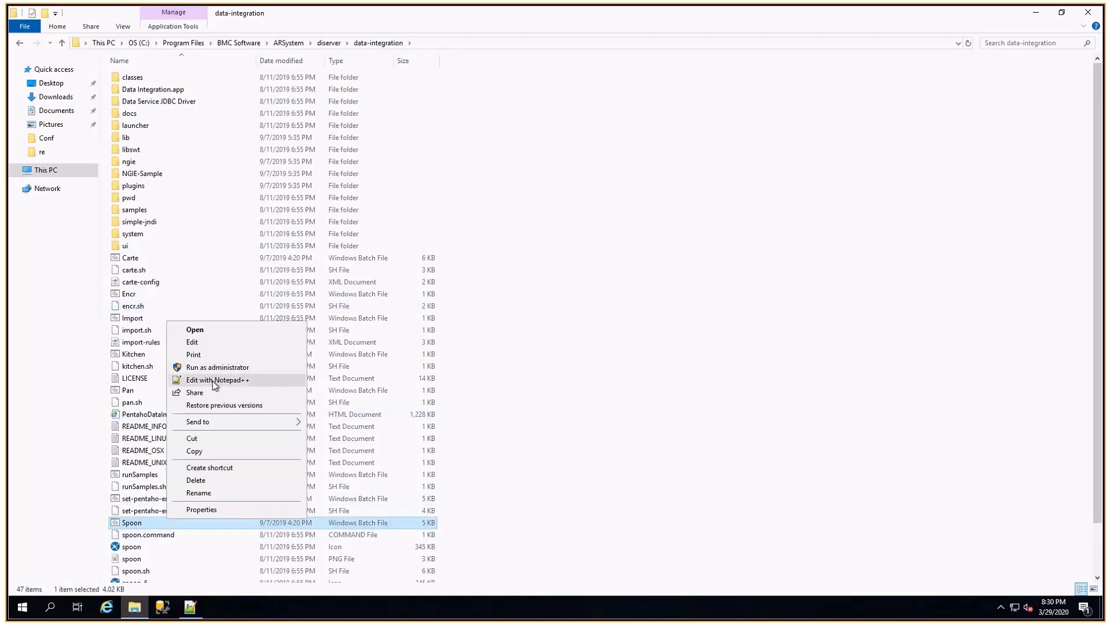
{"action": "left_click", "coordinate": [217, 379]}
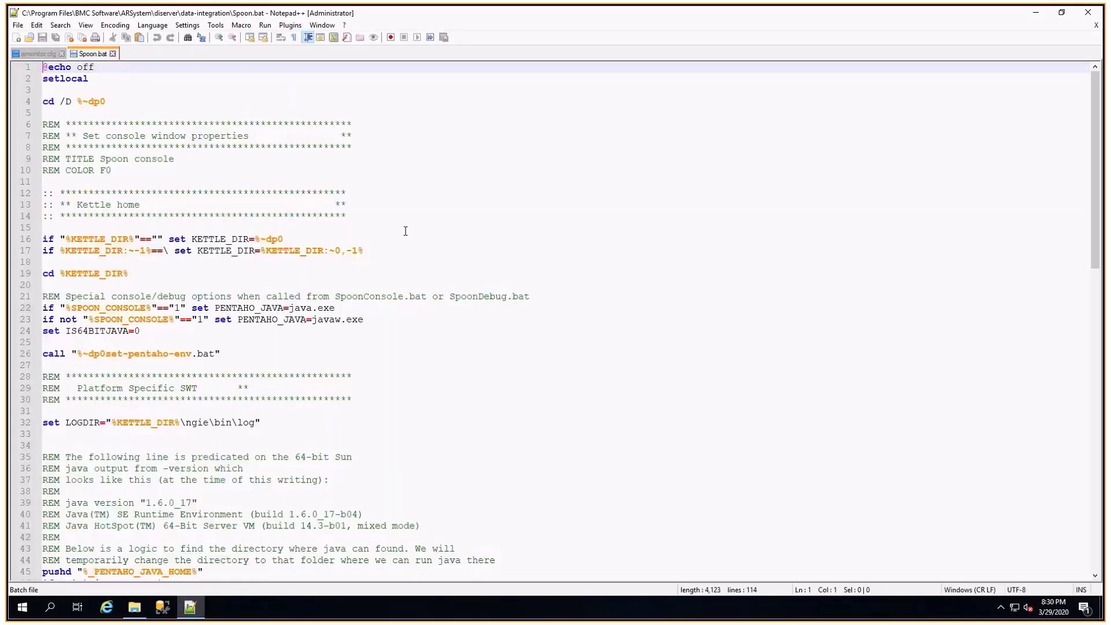
- Search Spoon.bat for 'xmx', landing on the PENTAHO_DI_JAVA_OPTIONS line with -Xmx2048m
{"action": "key", "text": "Ctrl+f"}
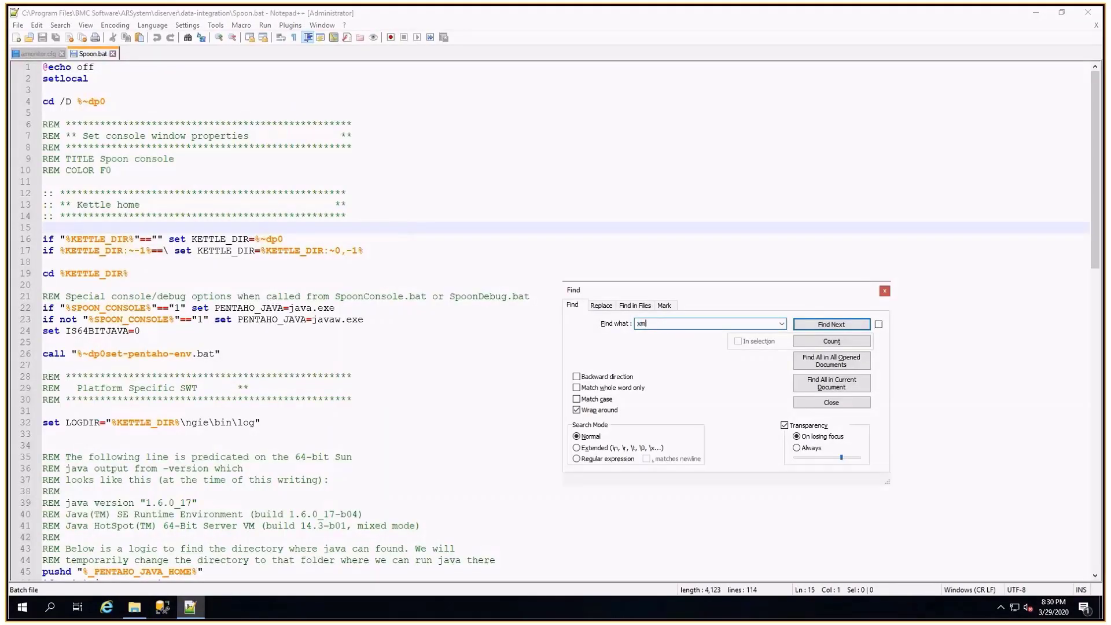
{"action": "left_click", "coordinate": [831, 324]}
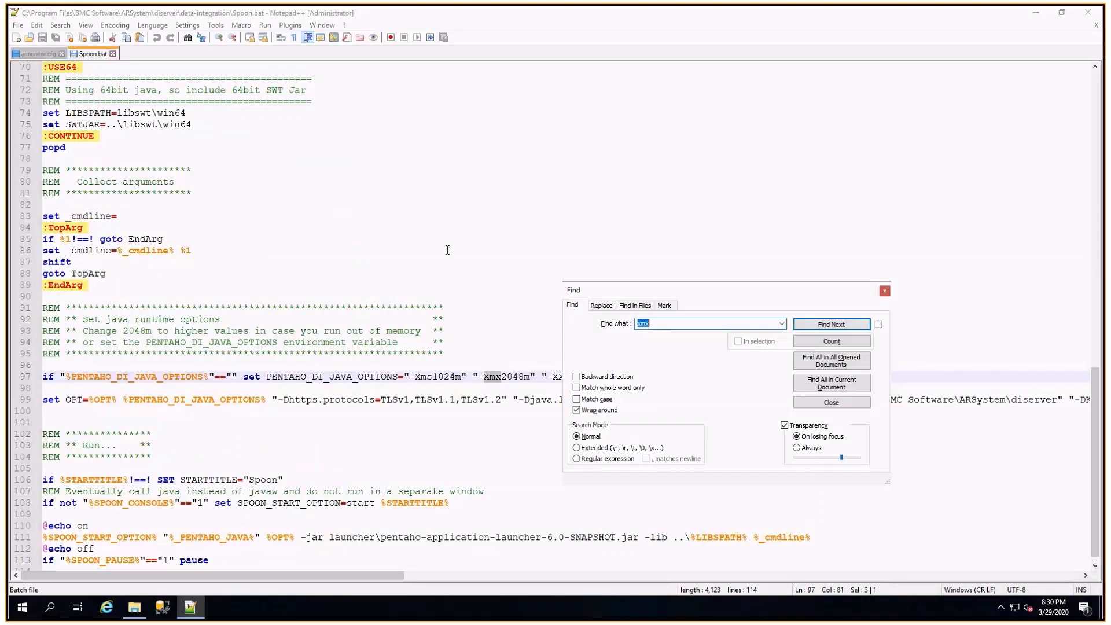
{"action": "left_click", "coordinate": [831, 403]}
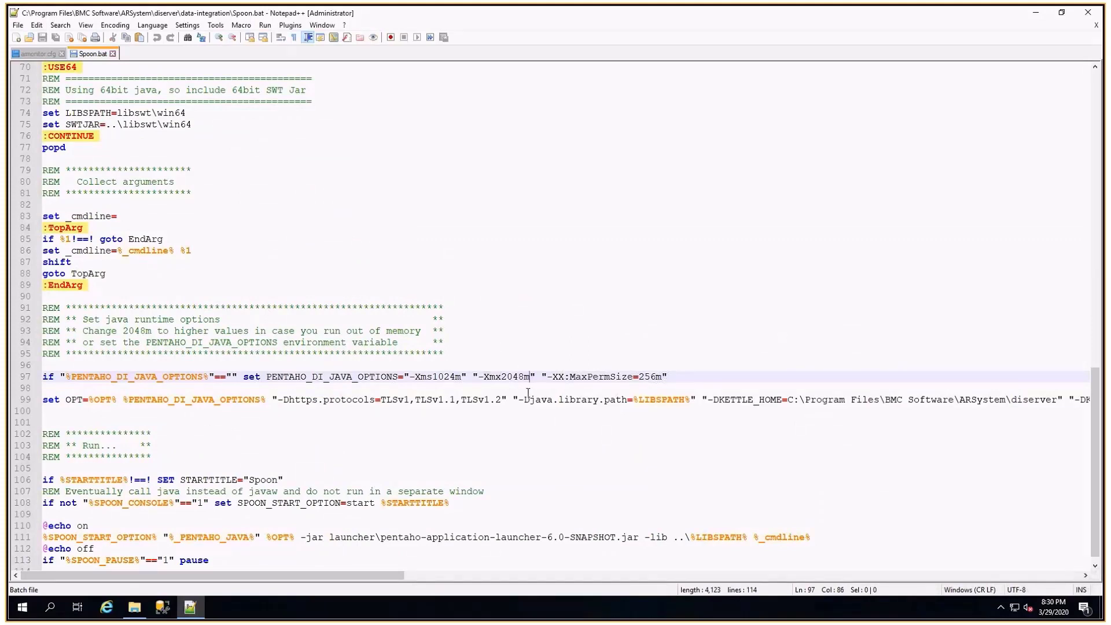